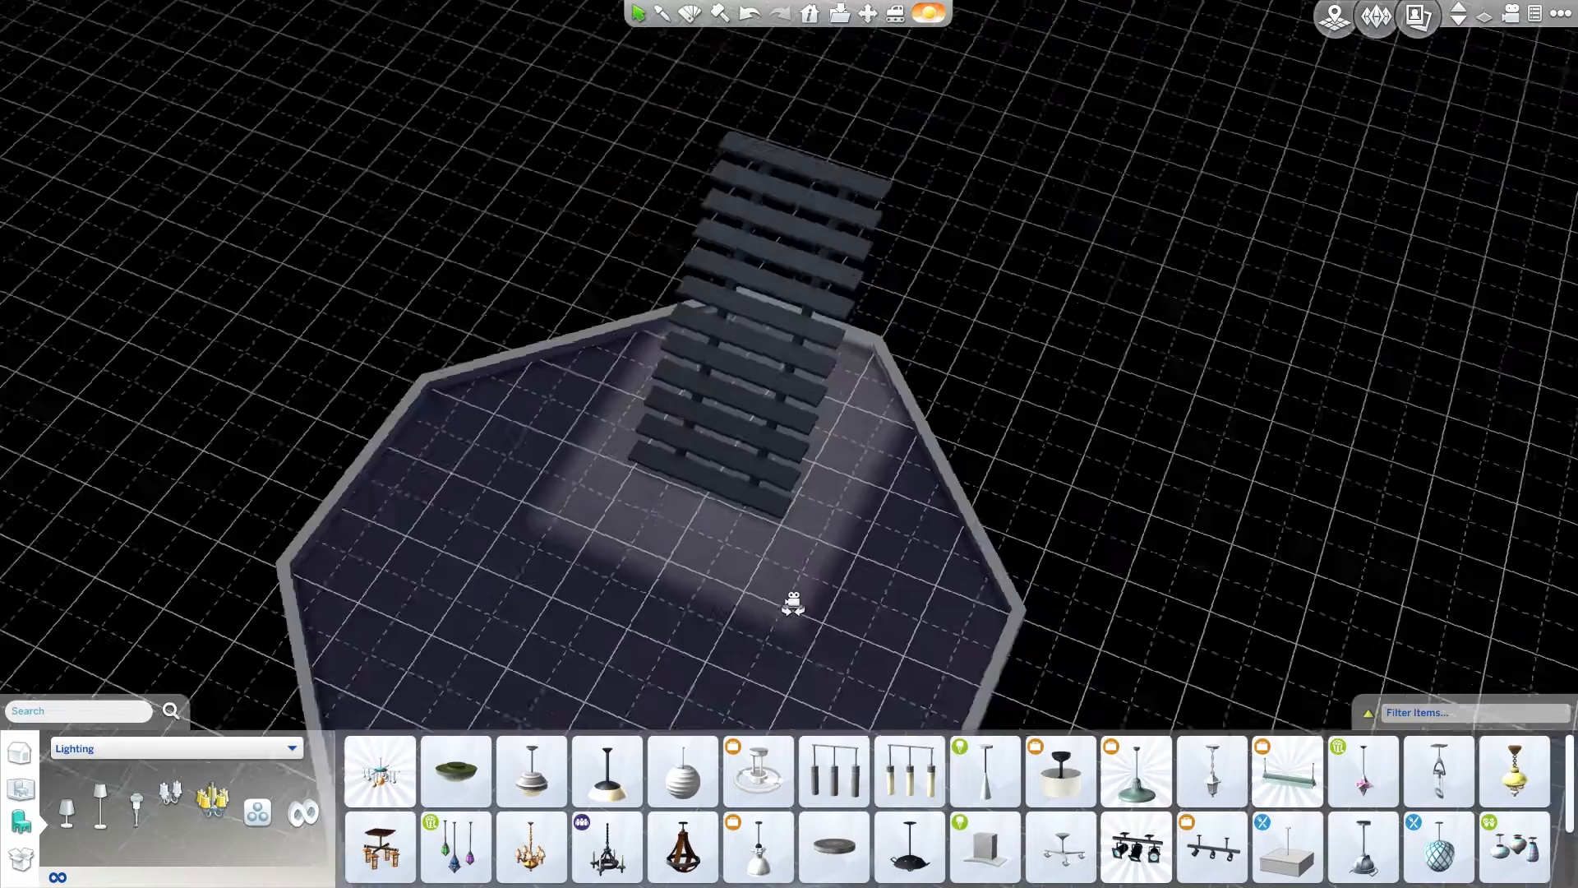
Select a ceiling light fixture for the octagonal room at the foot of the stairs.
left_click(681, 770)
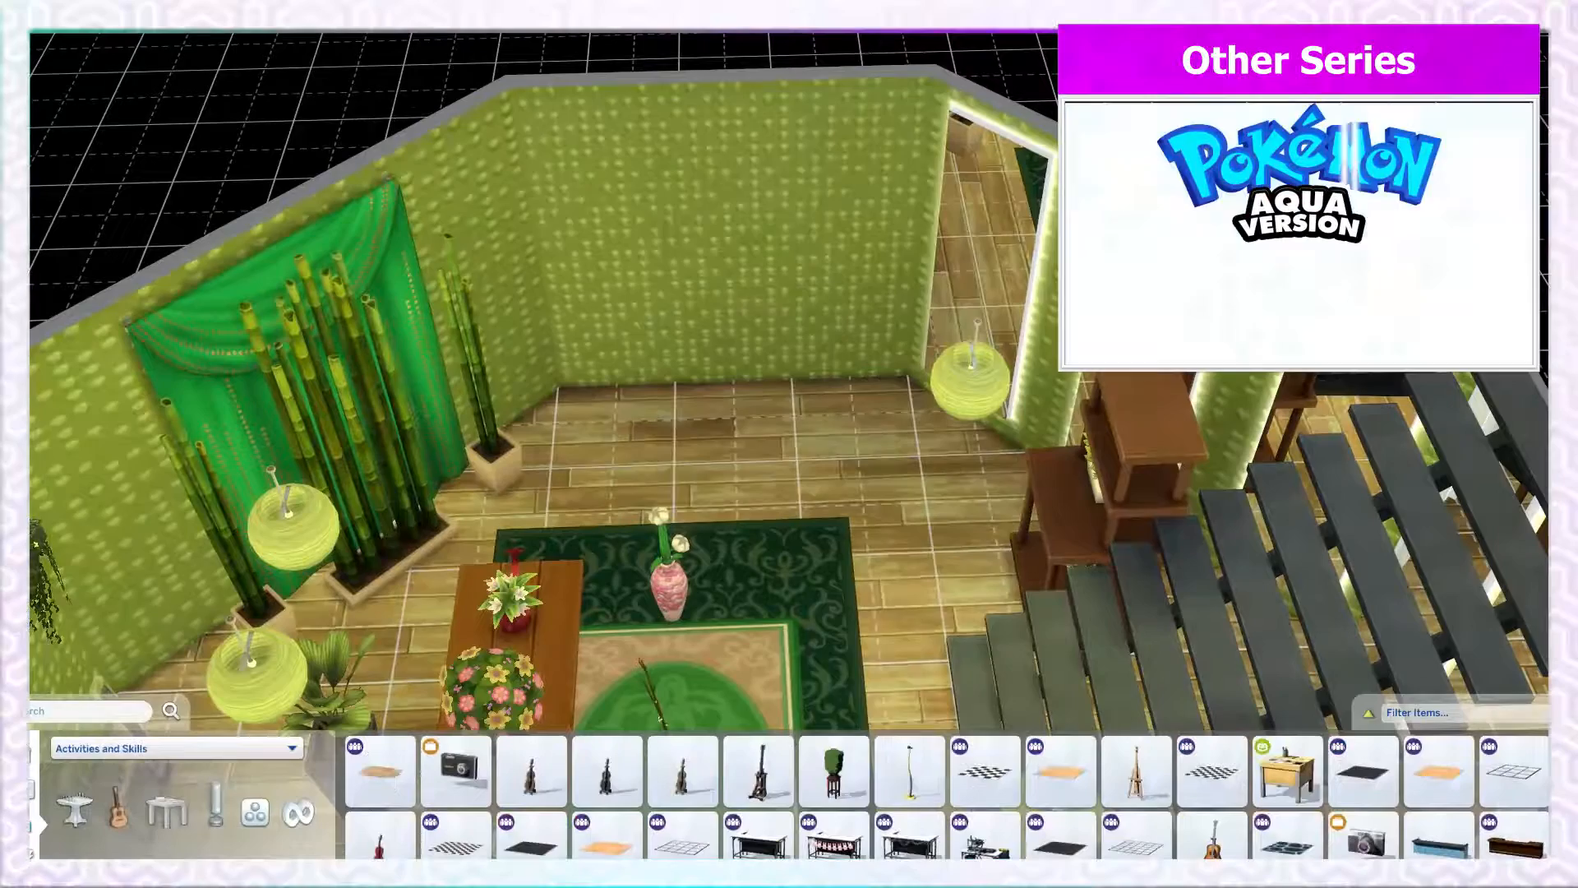
left_click(171, 748)
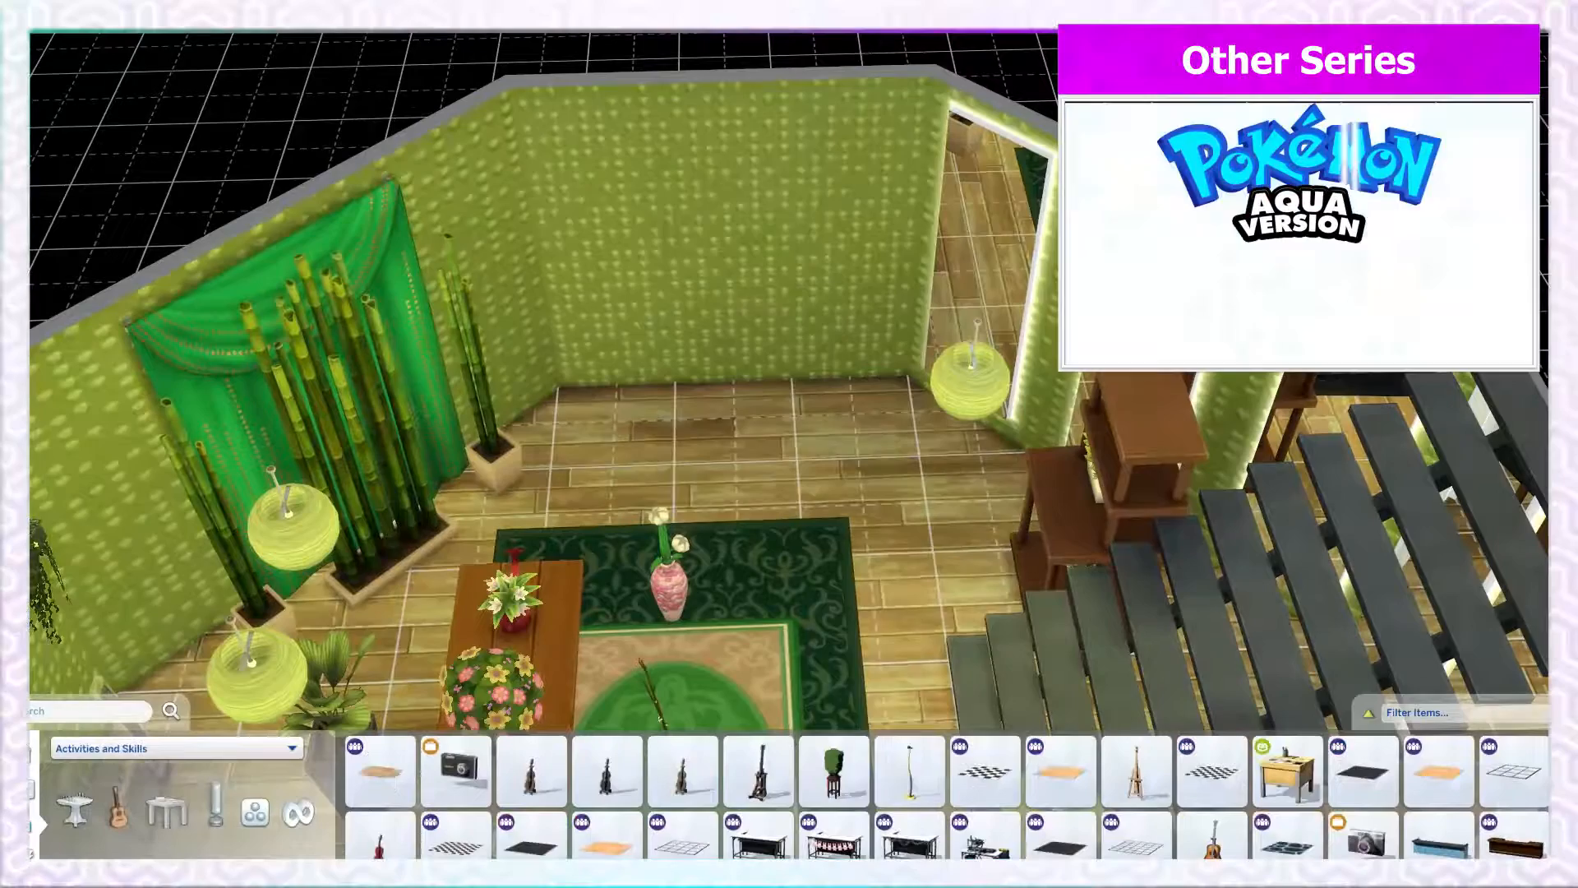